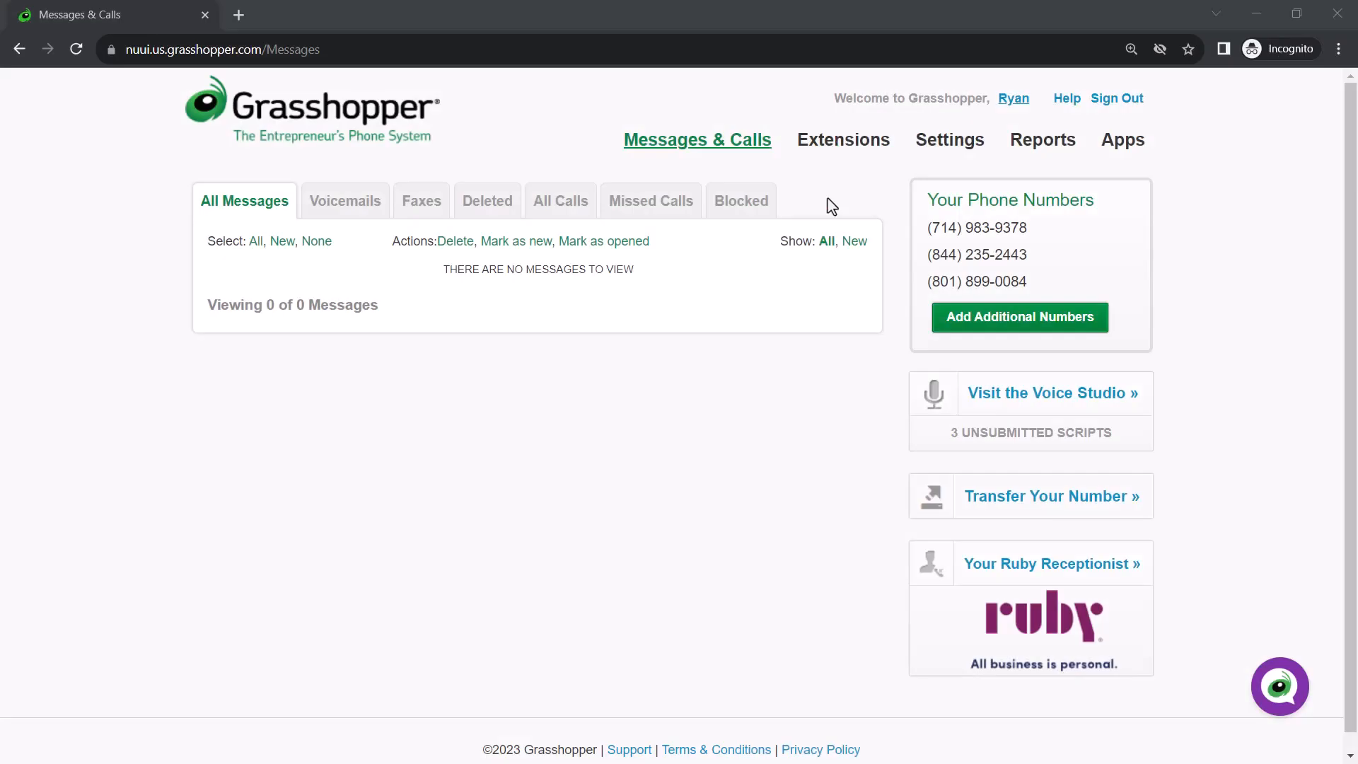
Step: Switch from Messages & Calls to the account Settings page
left_click(950, 140)
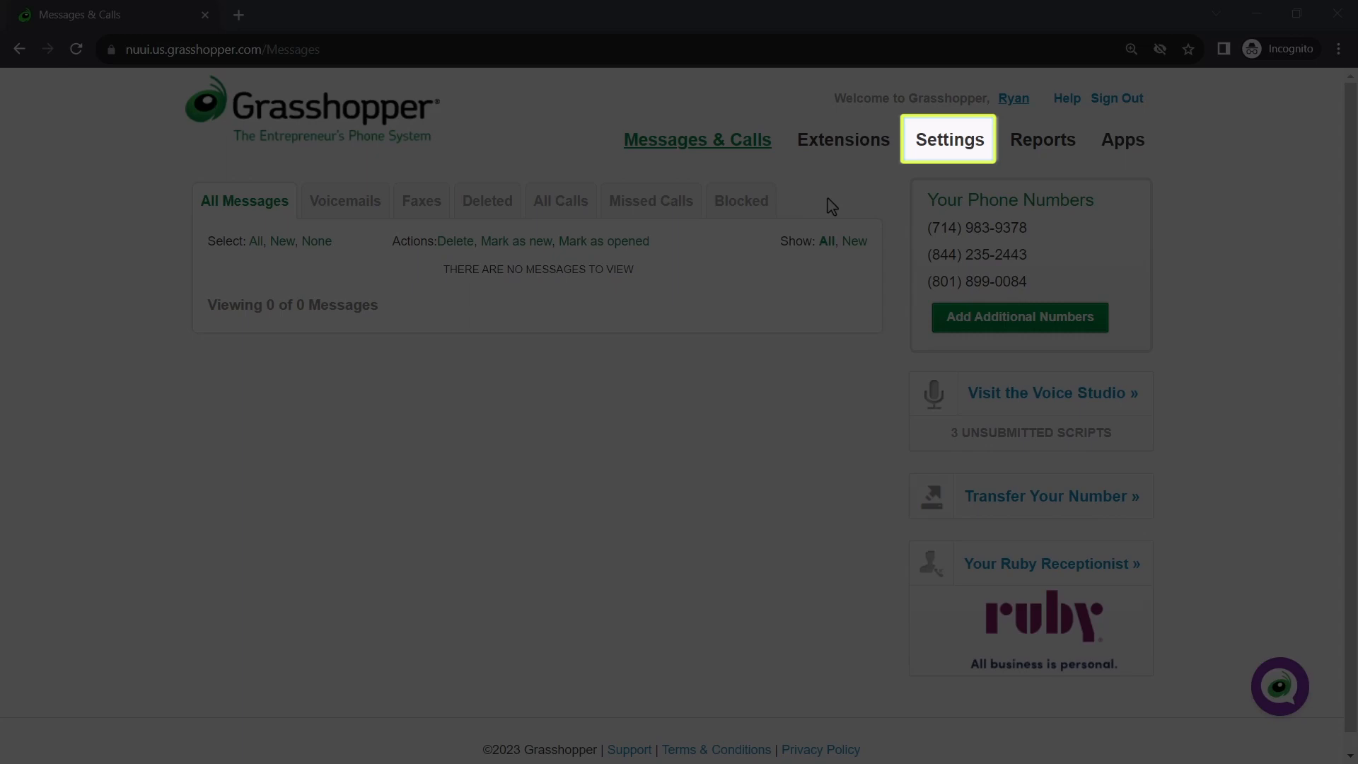
left_click(949, 139)
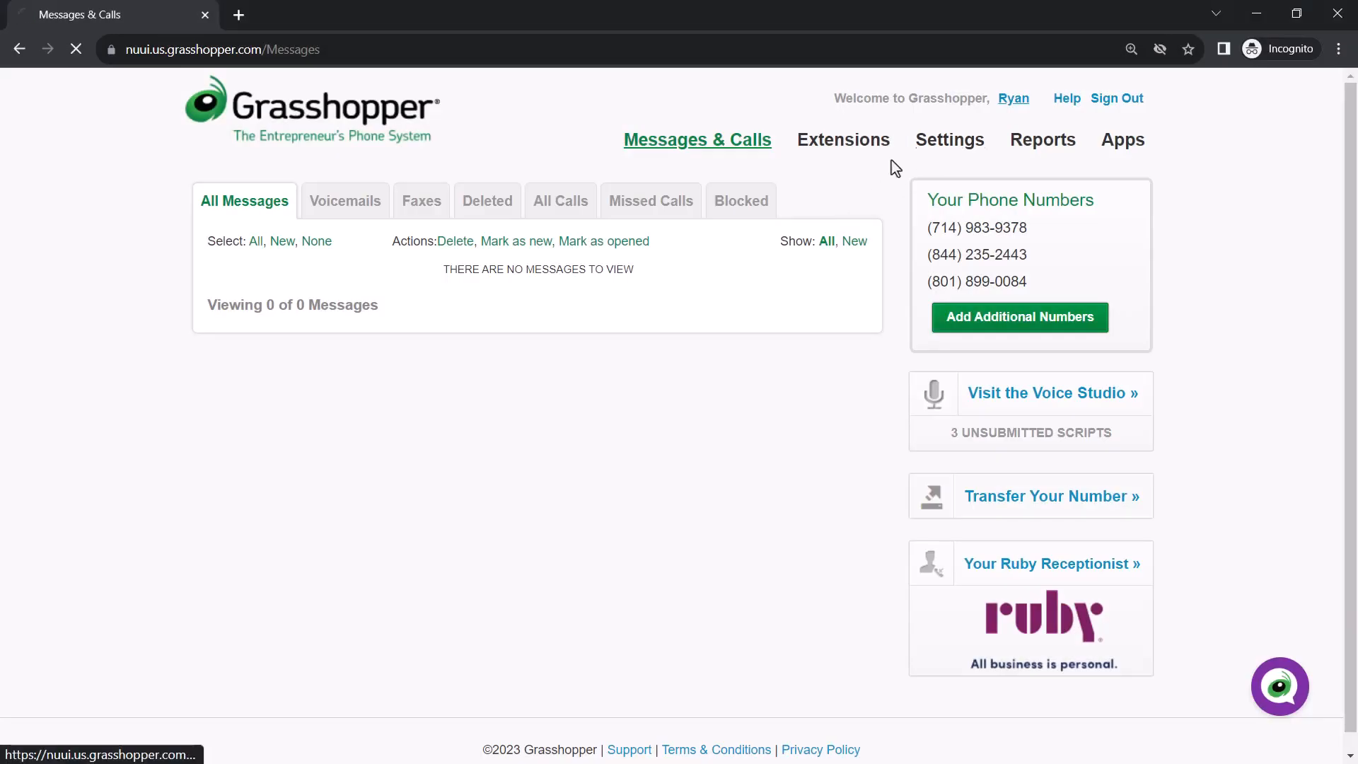
left_click(949, 139)
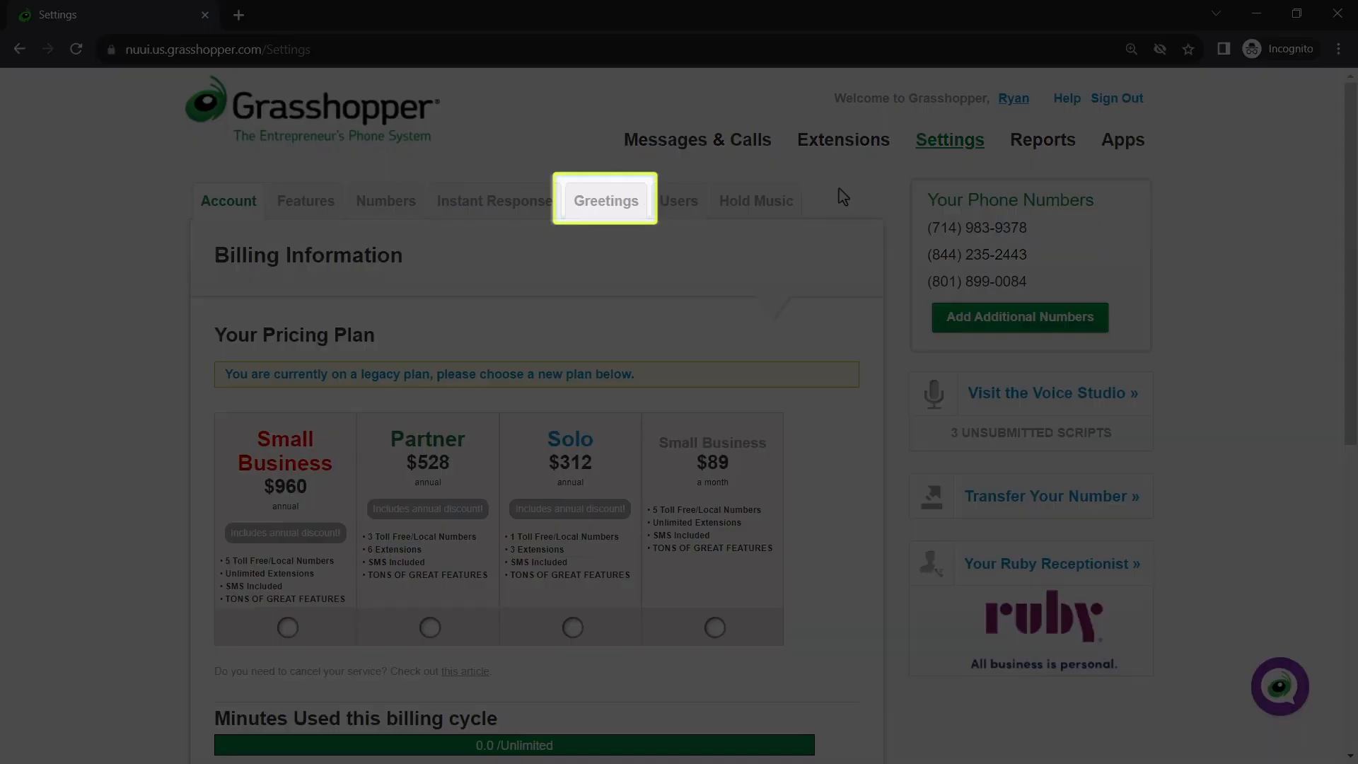
Step: Show the Greetings tab's Account Greetings, listing MainGreeting and Away Greeting
left_click(606, 200)
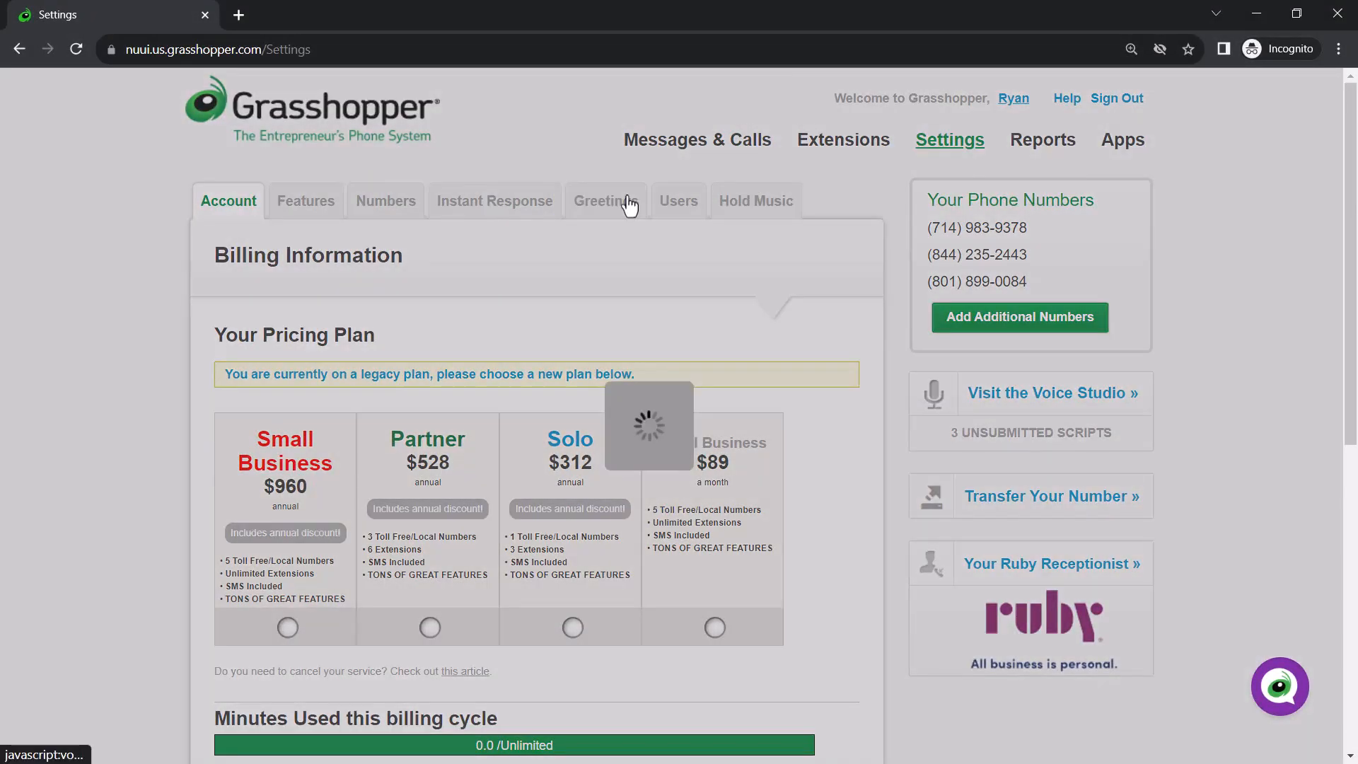
left_click(605, 200)
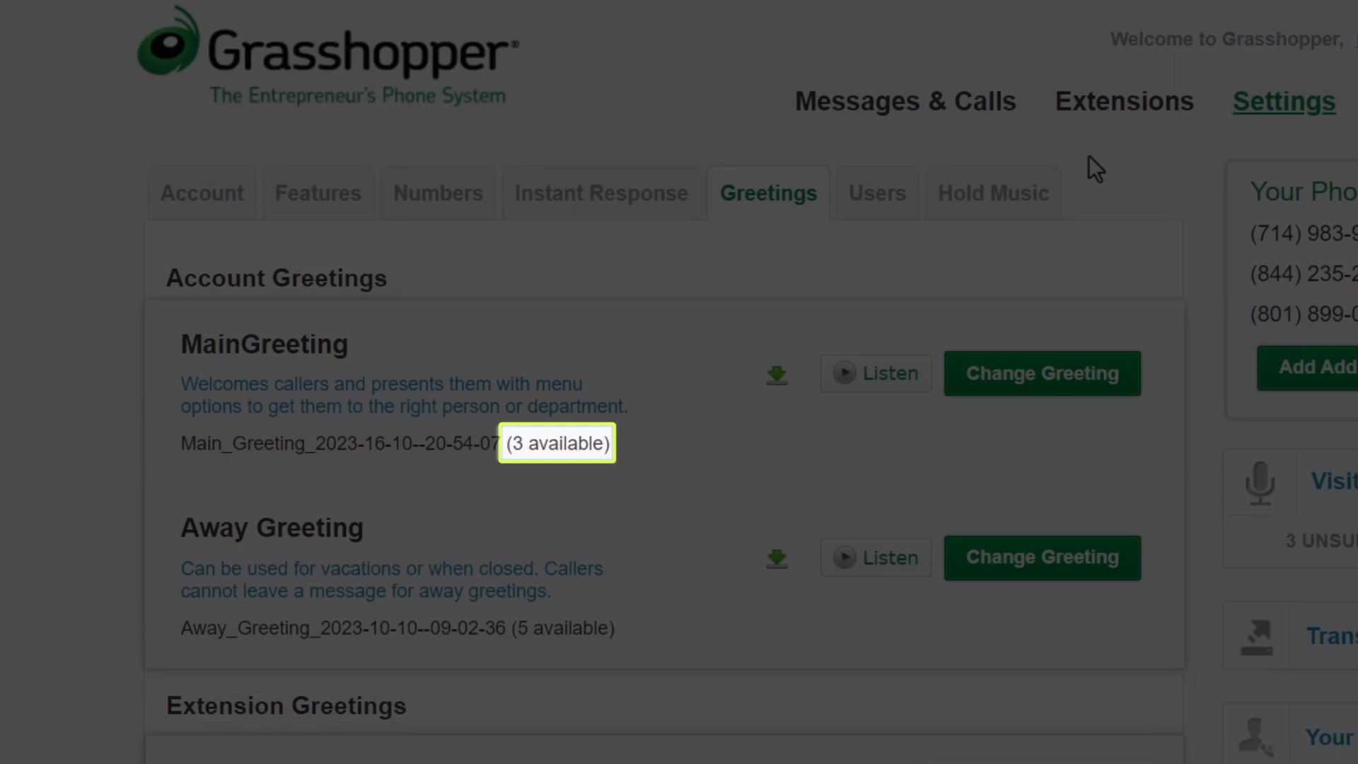
scroll("down", 3)
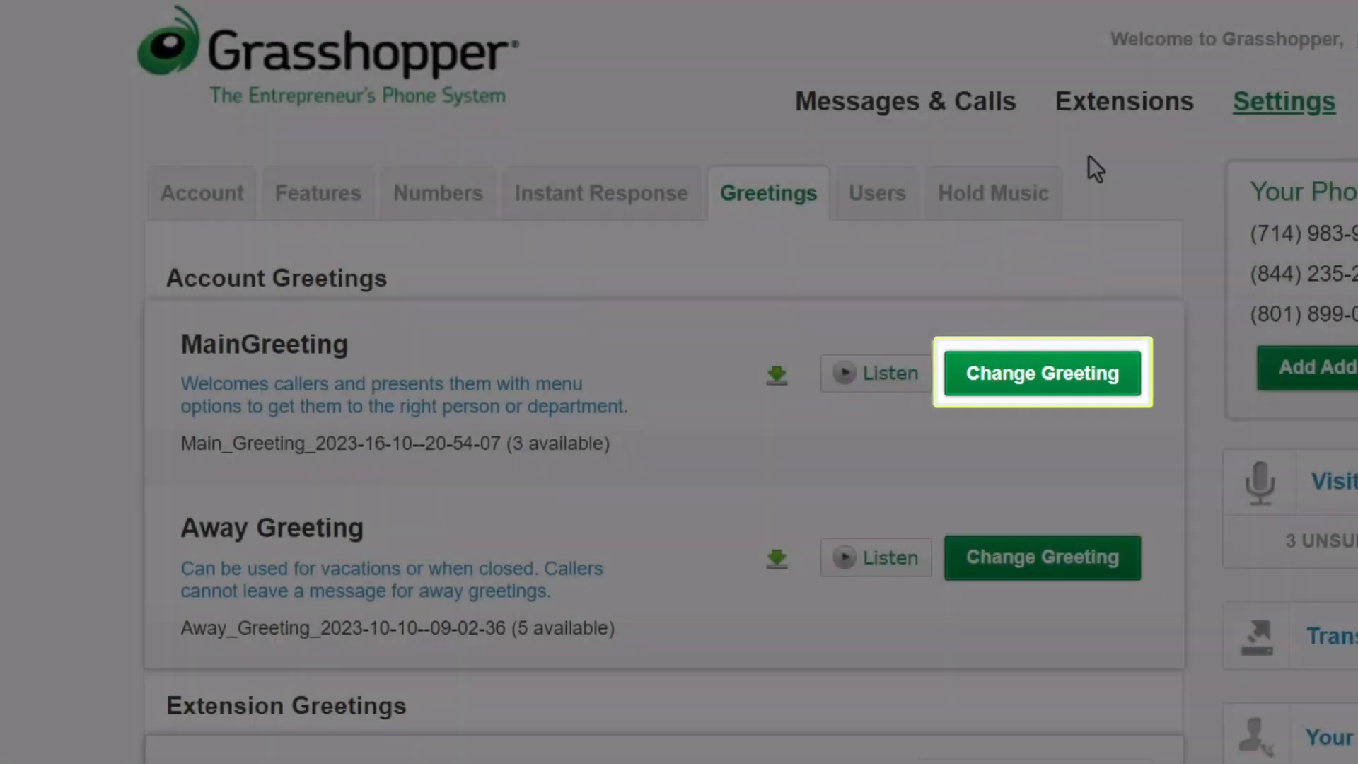
Step: Expand MainGreeting's change panel and view the no-input caller options
left_click(1043, 373)
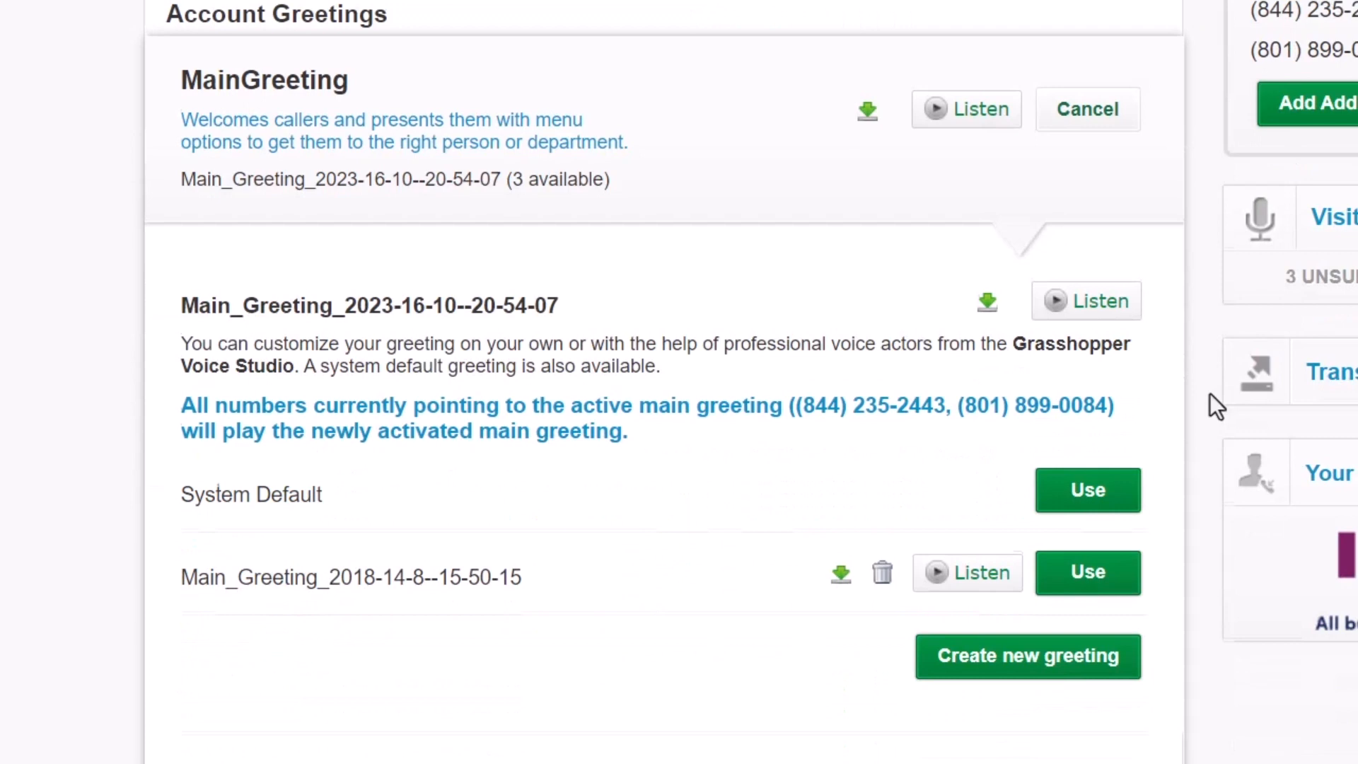
scroll("down", 3)
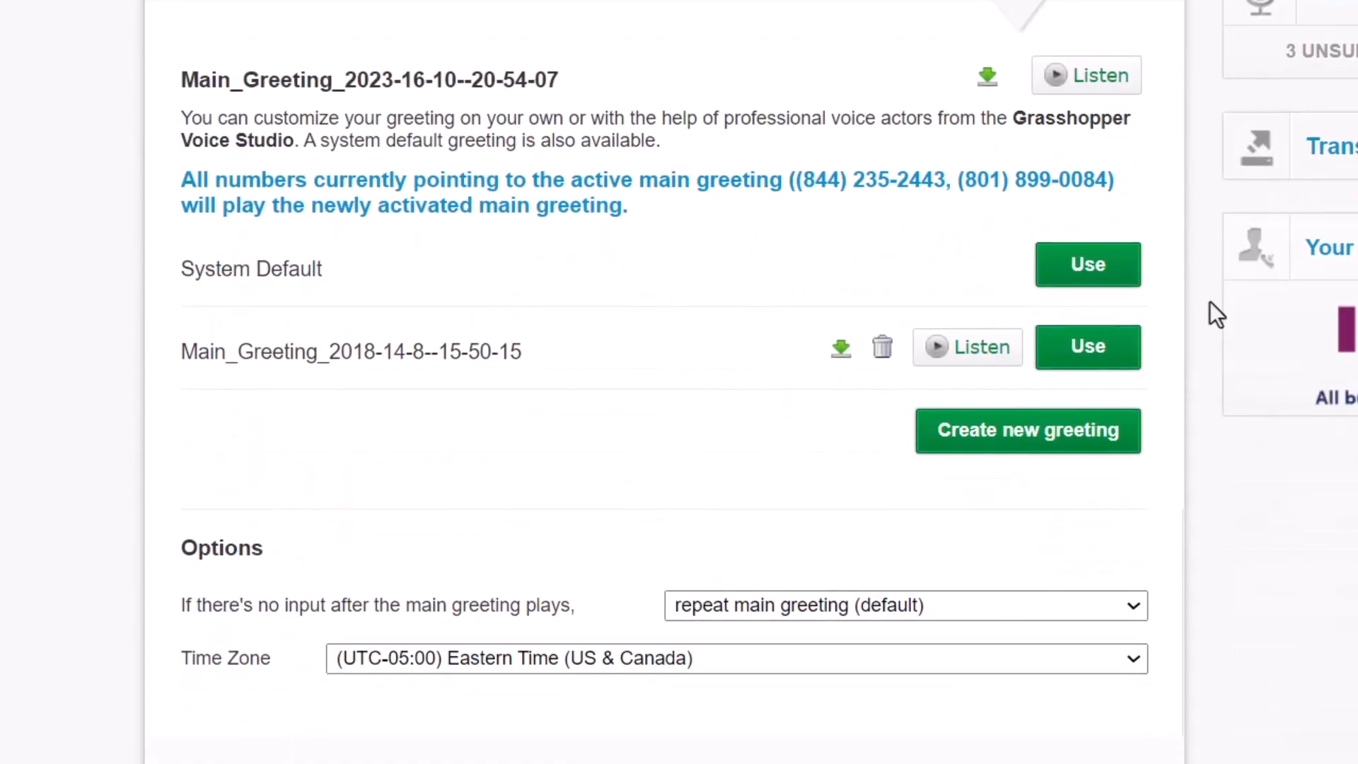
left_click(905, 605)
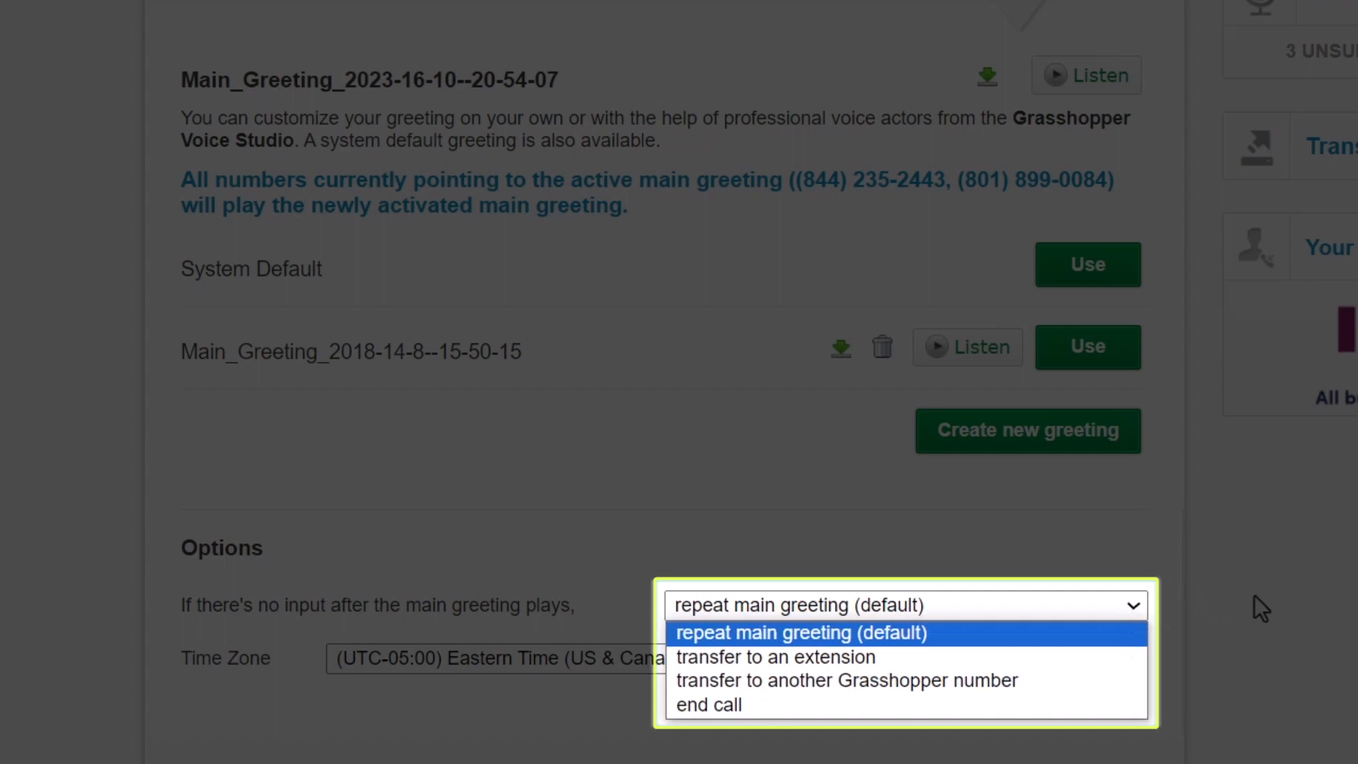
Step: Cancel the MainGreeting panel without changes, returning to the greetings overview
left_click(799, 633)
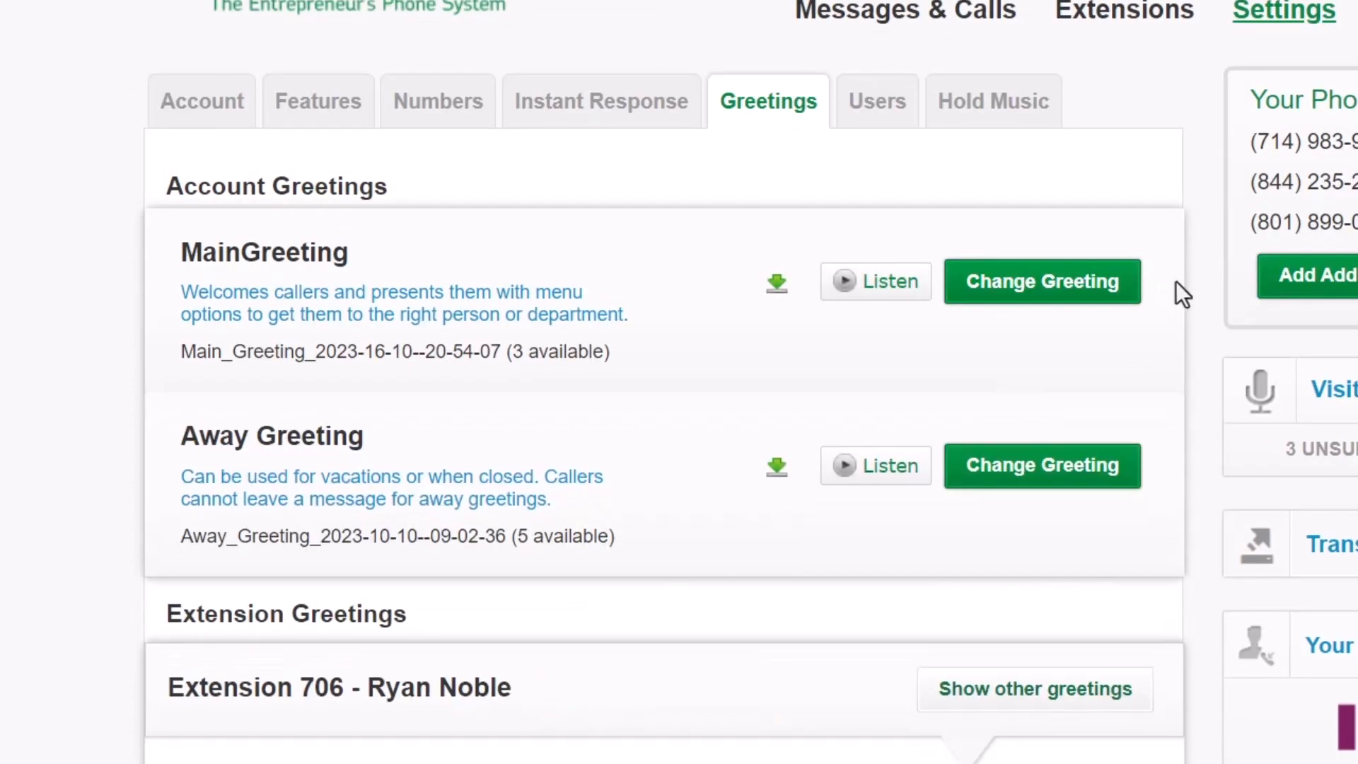
mouse_move(1207, 297)
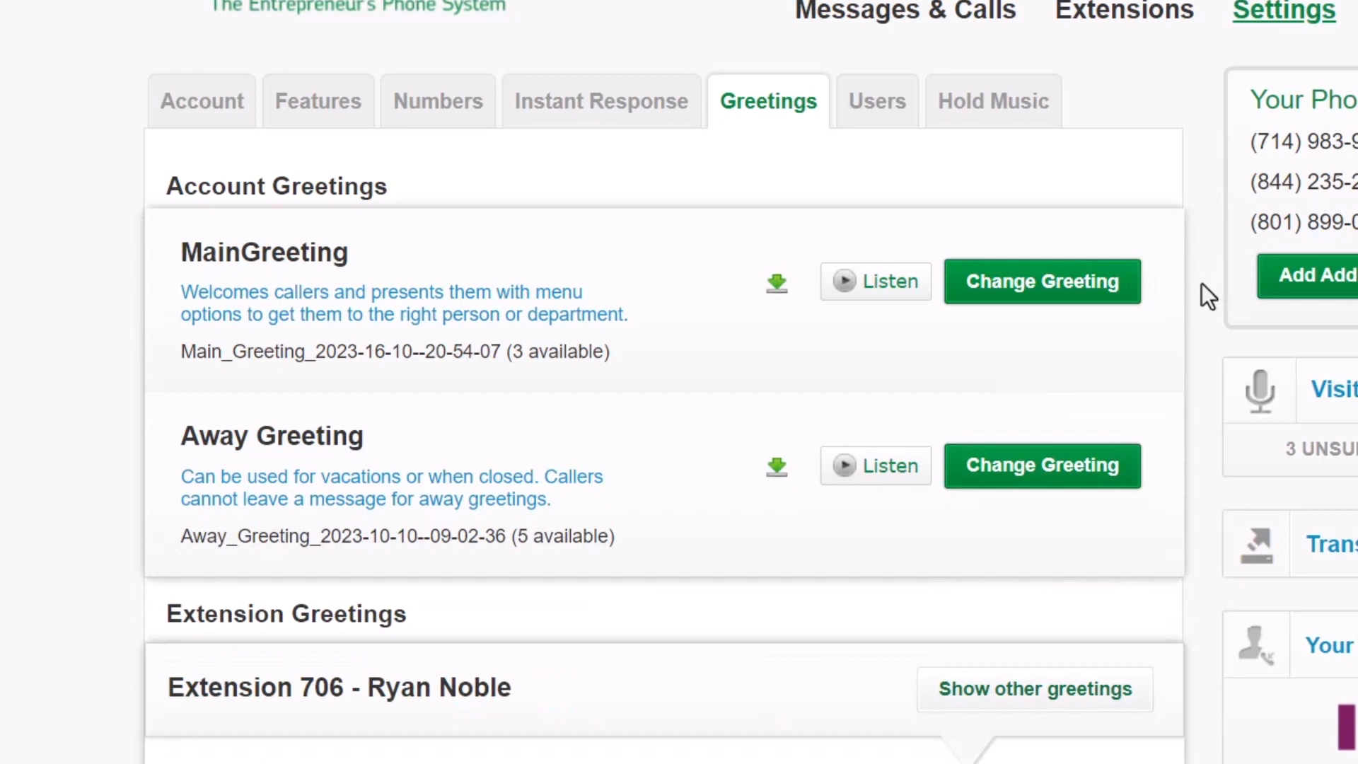
left_click(1042, 465)
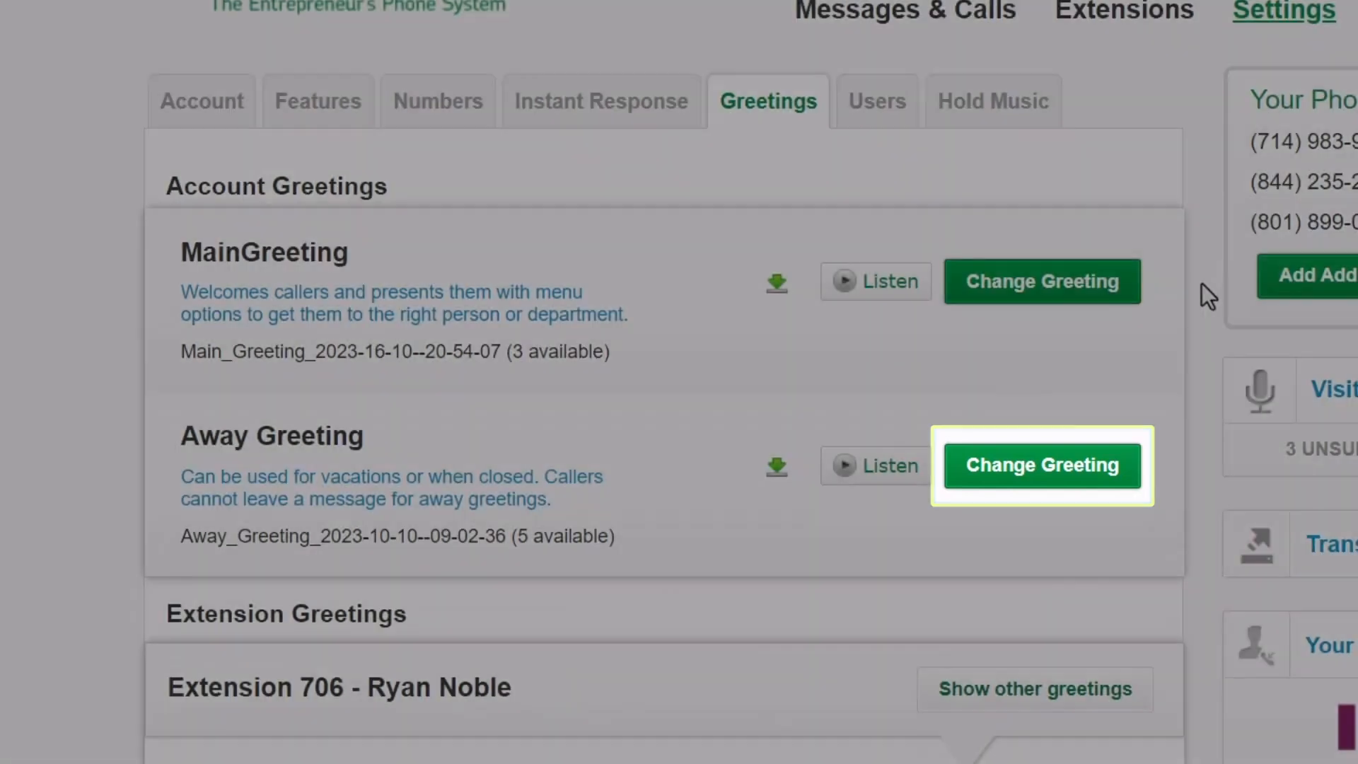
Step: Expand Away Greeting settings and list when it plays, currently Never play
left_click(1042, 465)
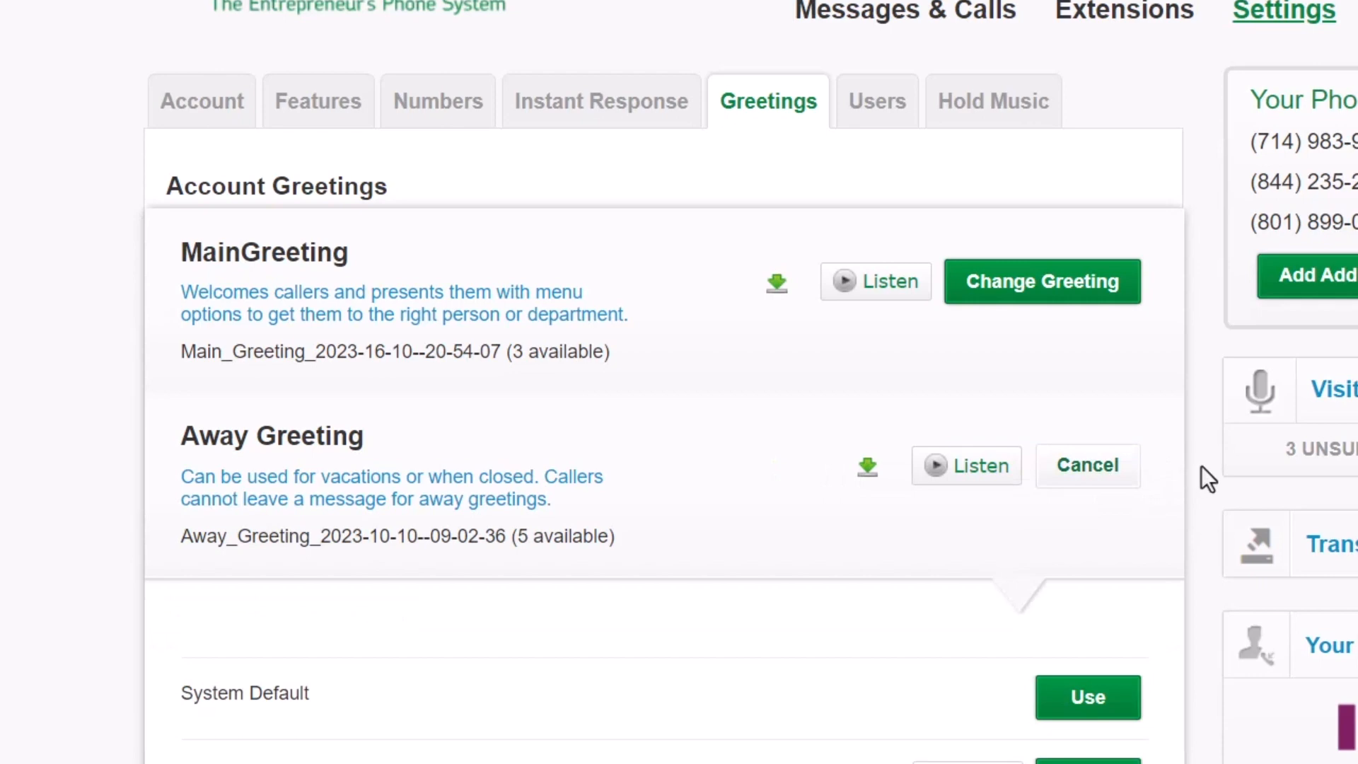
scroll("down", 3)
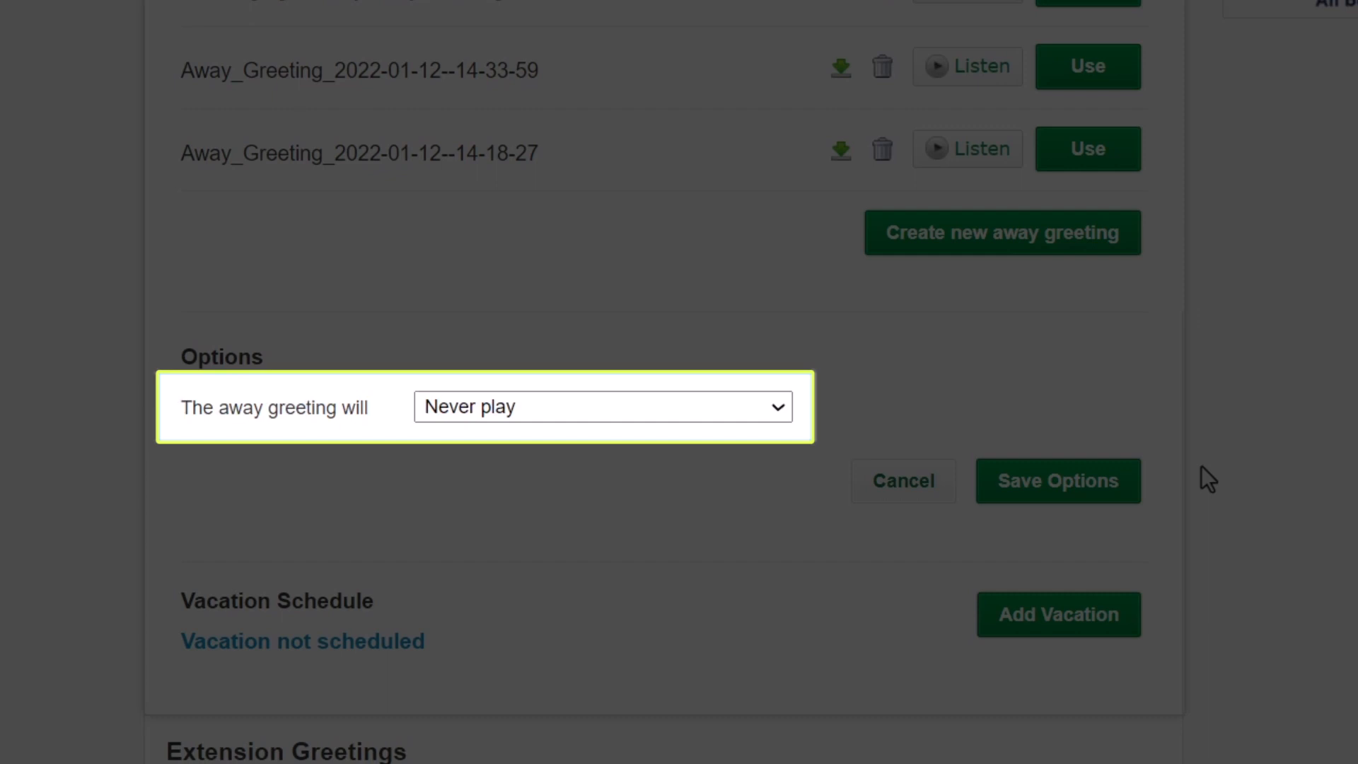
left_click(602, 406)
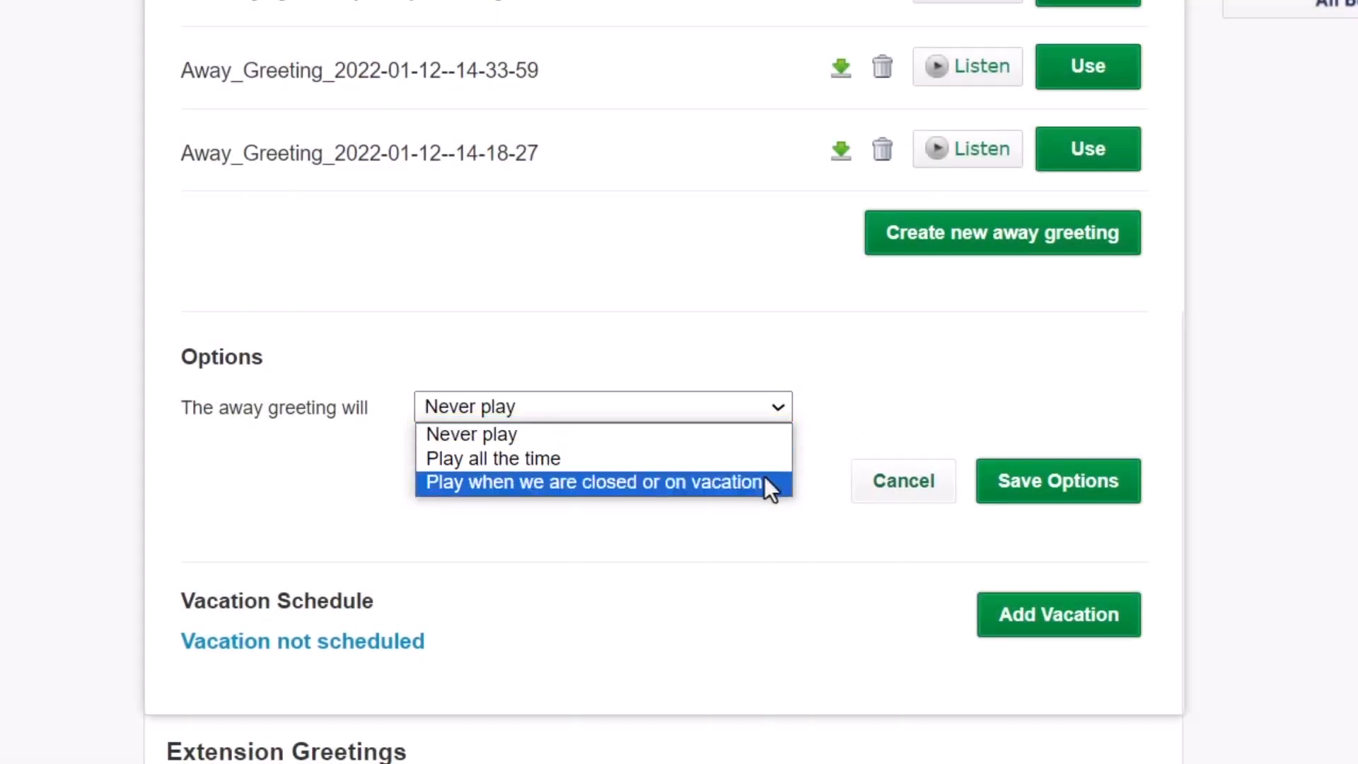
Step: Set the away greeting to play when closed or on vacation, hours M-F 9a-5p, and save
left_click(594, 482)
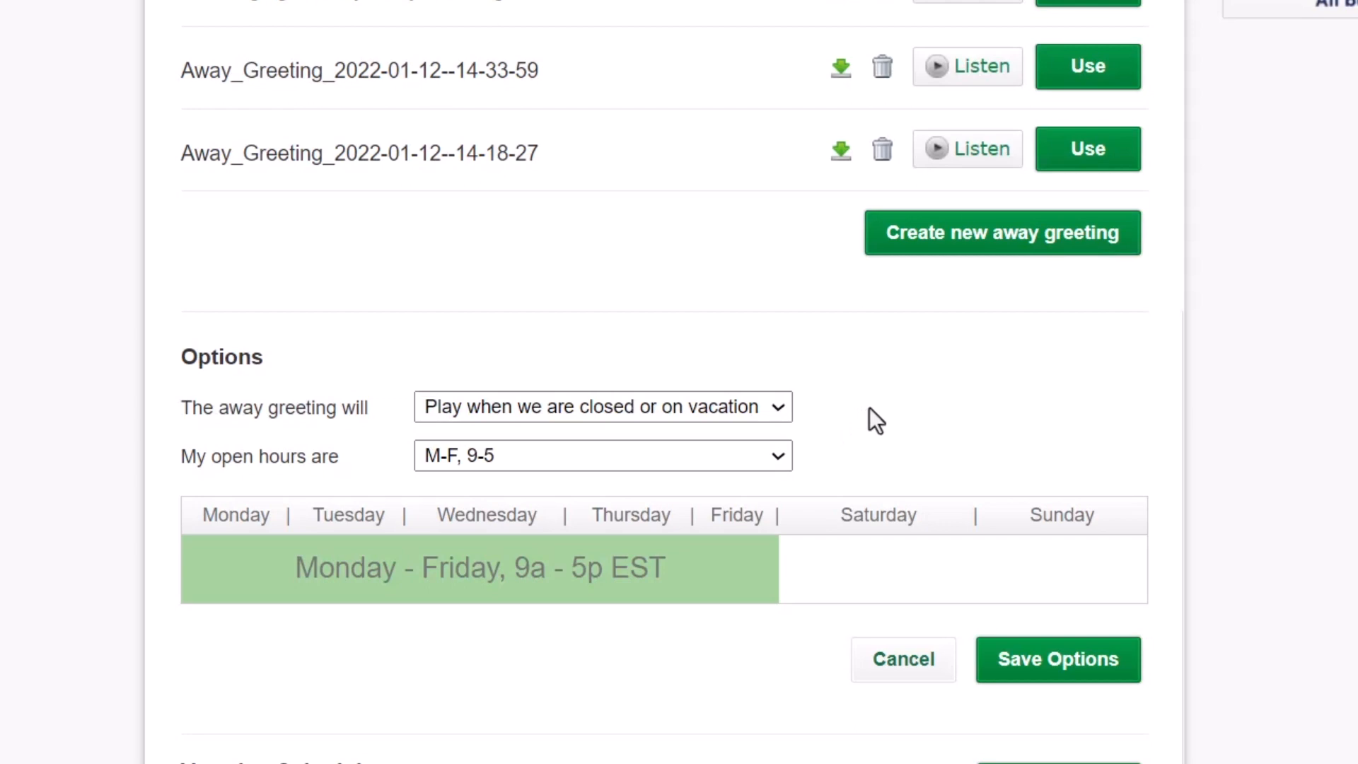
left_click(601, 455)
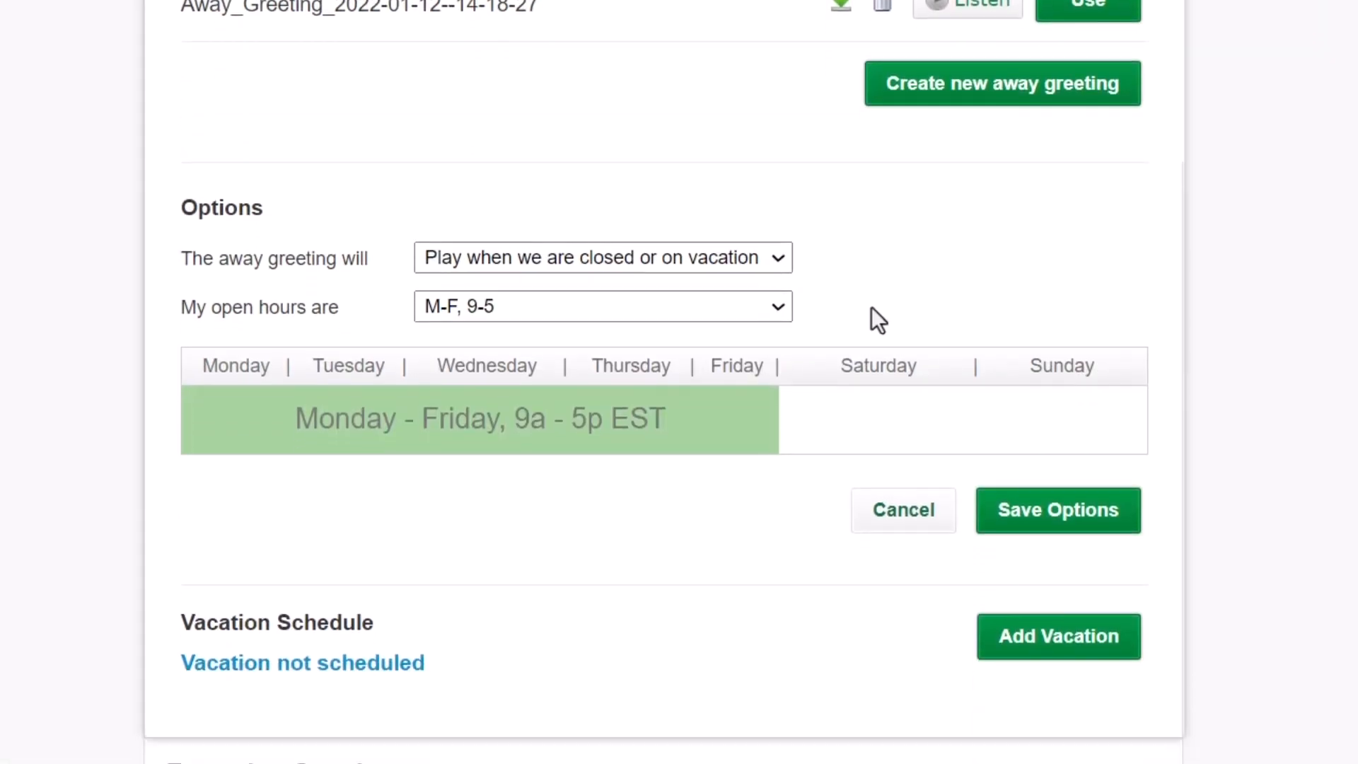
left_click(1058, 636)
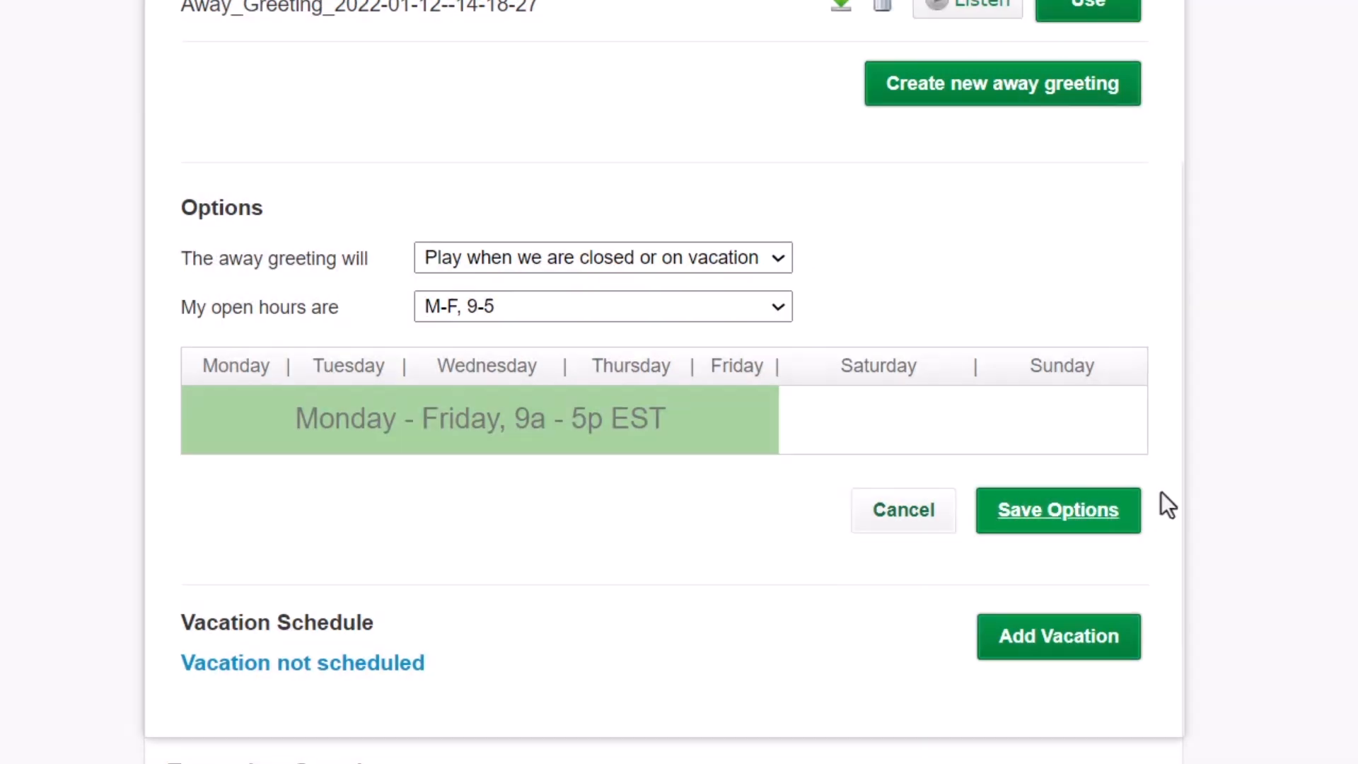
left_click(1058, 510)
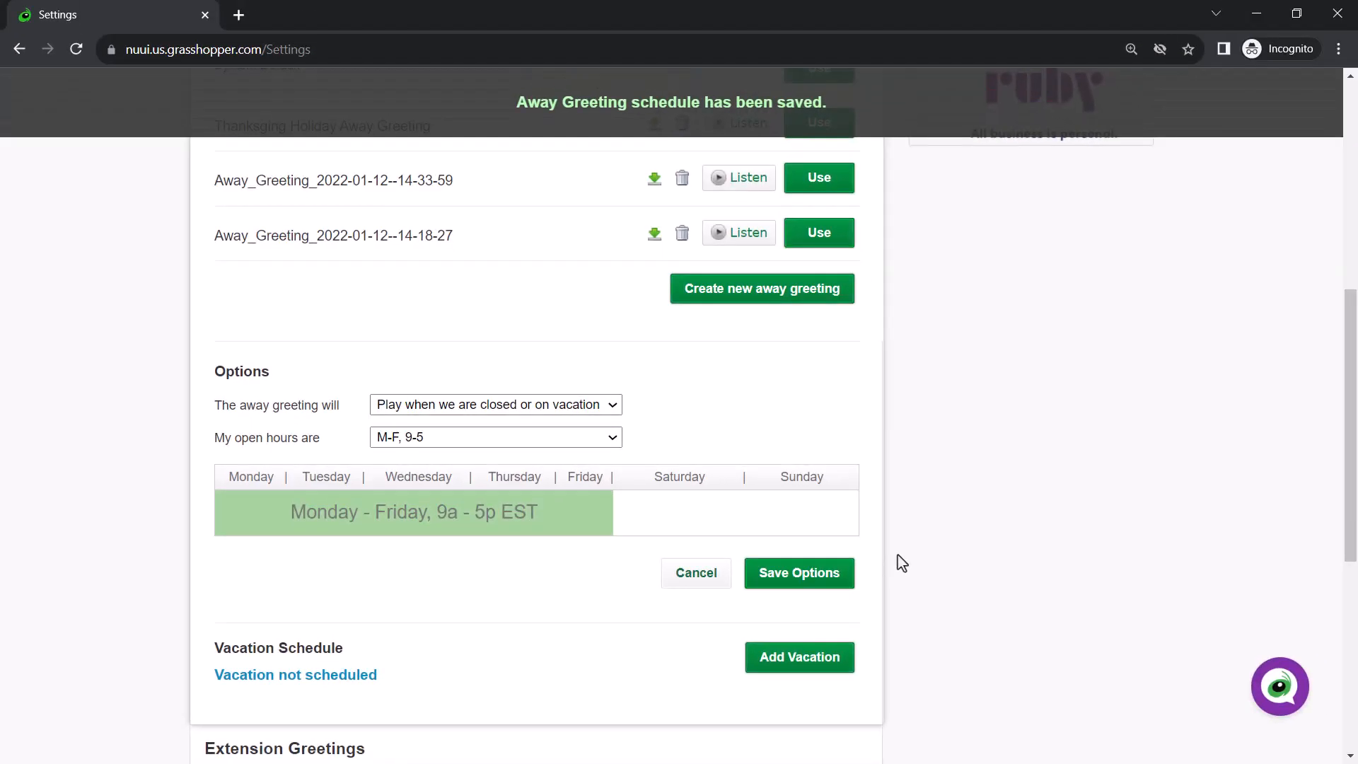